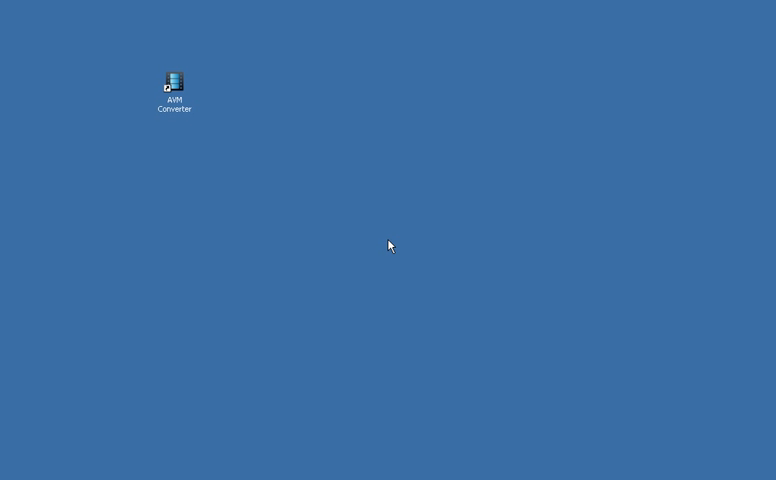
pyautogui.moveTo(178, 107)
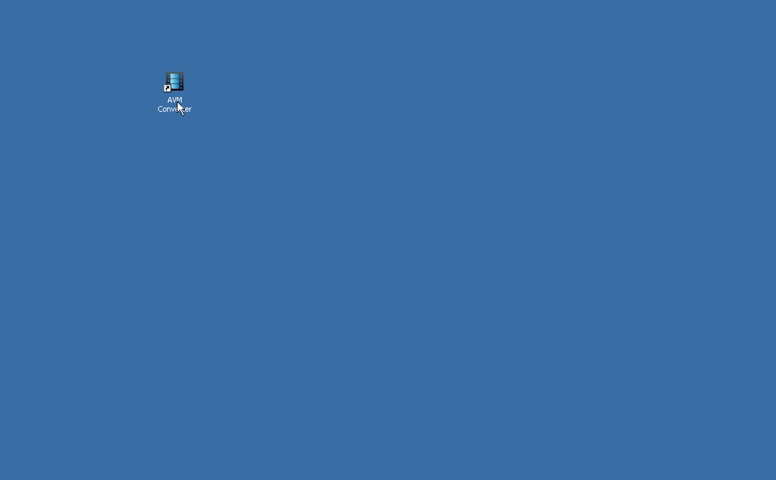
# Step: Select the AVM Converter shortcut on the desktop
pyautogui.click(174, 82)
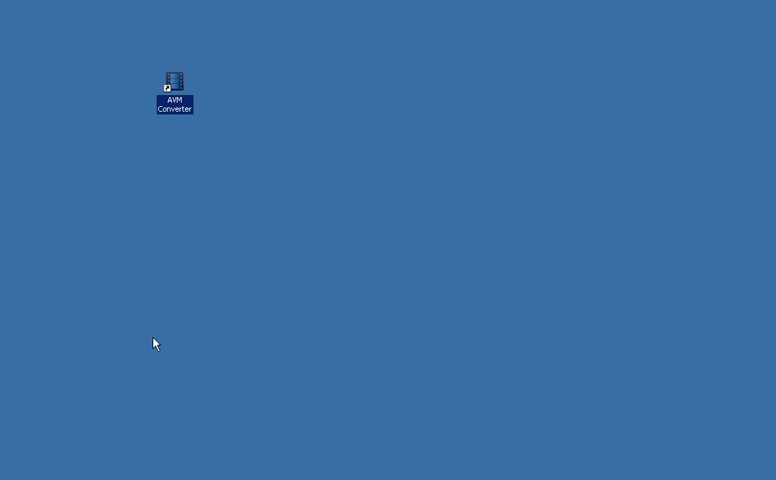
pyautogui.moveTo(178, 82)
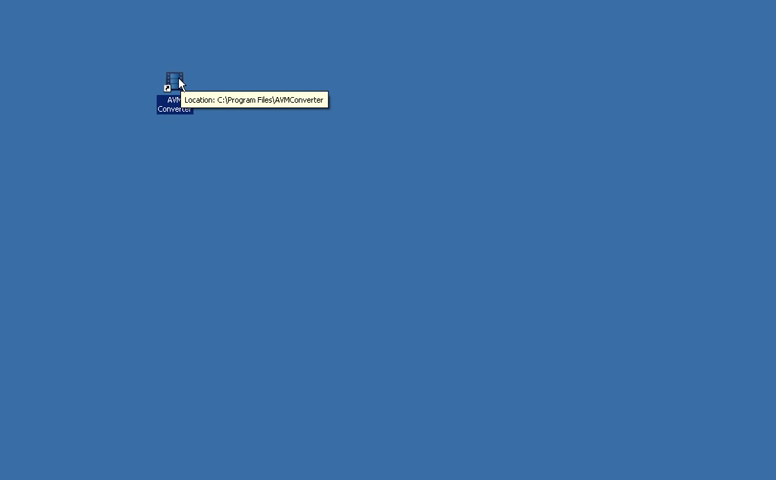
# Step: Launch AVM Converter from its desktop shortcut
pyautogui.doubleClick(172, 82)
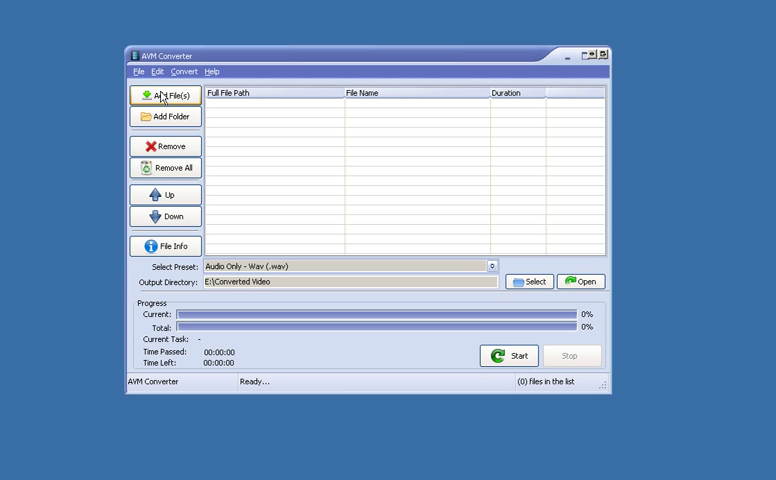
# Step: Add sample.avi from the avi folder to the conversion list
pyautogui.click(166, 95)
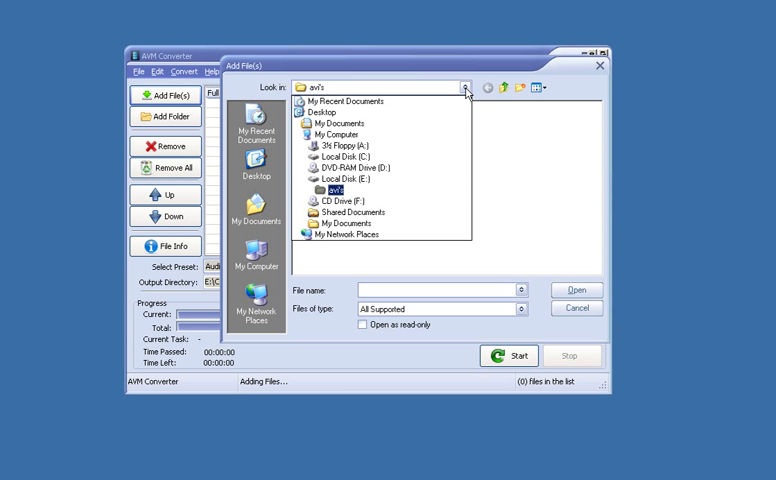
pyautogui.moveTo(421, 193)
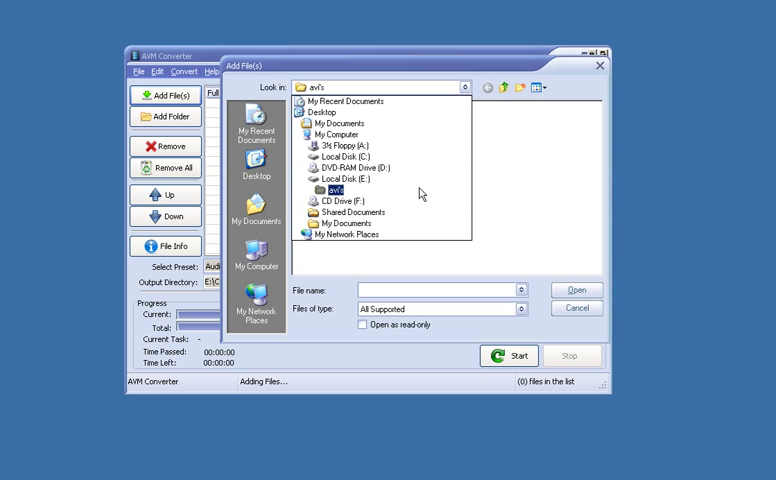
pyautogui.click(334, 188)
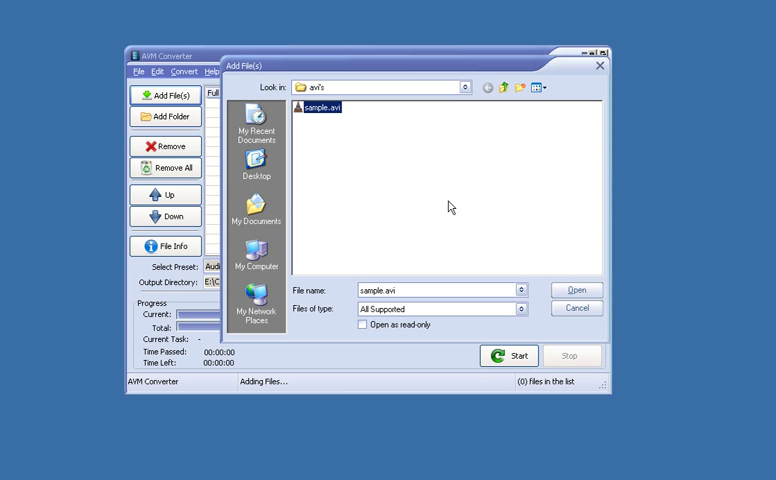
pyautogui.moveTo(608, 298)
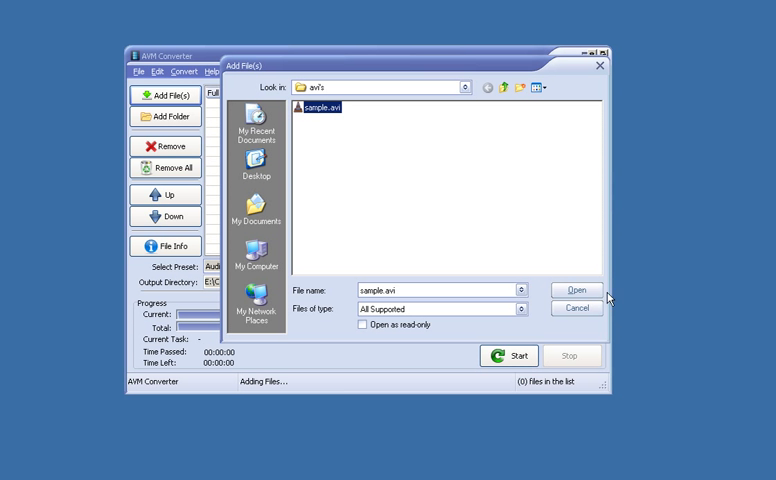
pyautogui.click(577, 290)
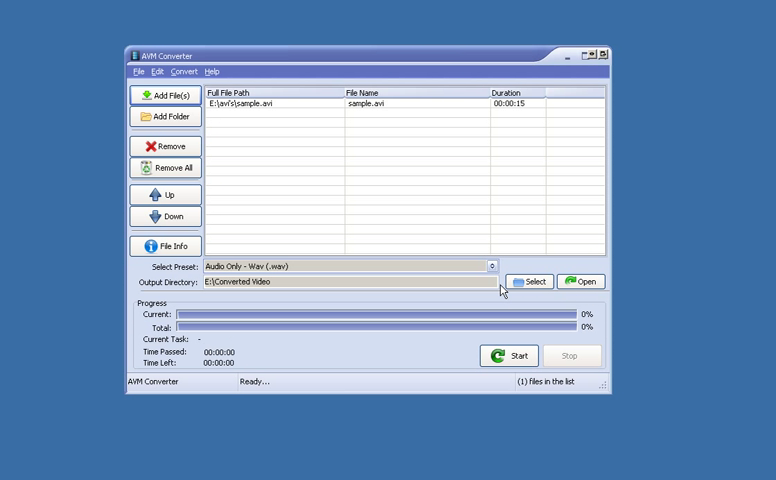
# Step: Choose Samsung Omina (.mp4) from the Select Preset list
pyautogui.click(492, 265)
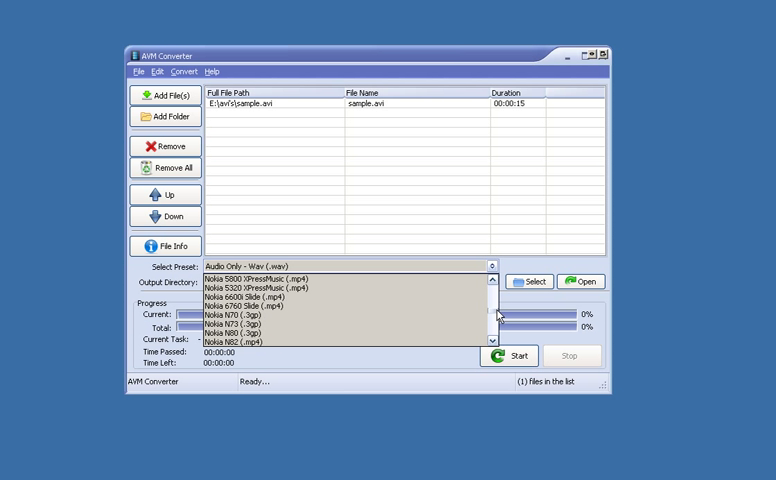
pyautogui.scroll(-3)
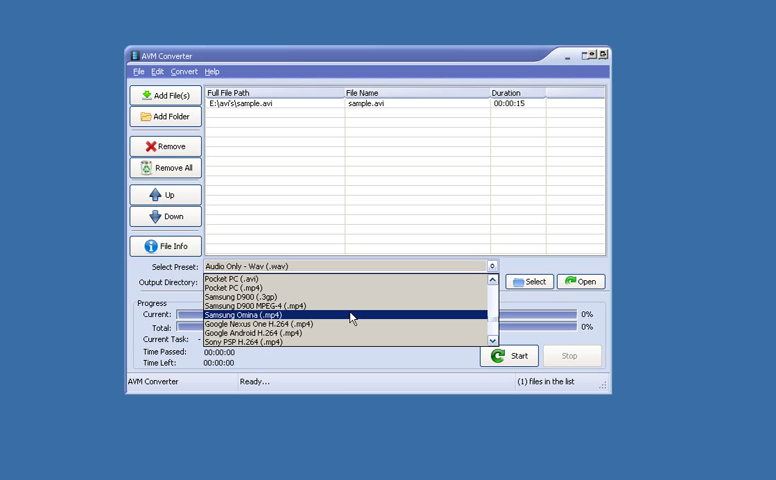
pyautogui.click(270, 317)
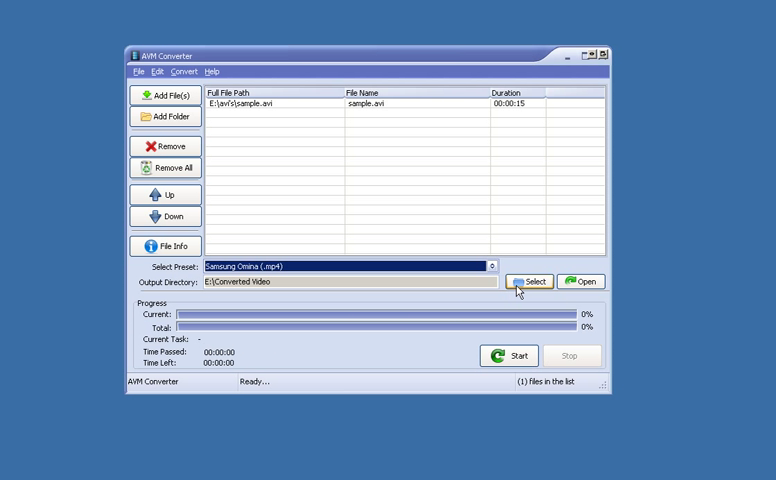
pyautogui.moveTo(519, 291)
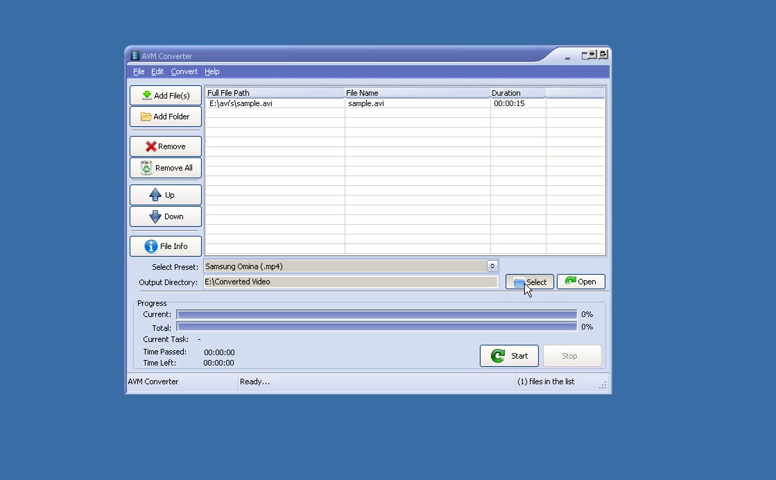
pyautogui.click(530, 281)
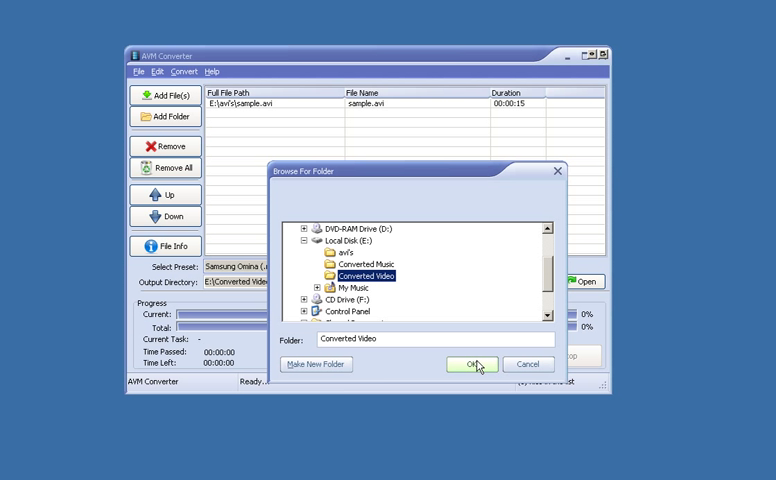
pyautogui.click(473, 364)
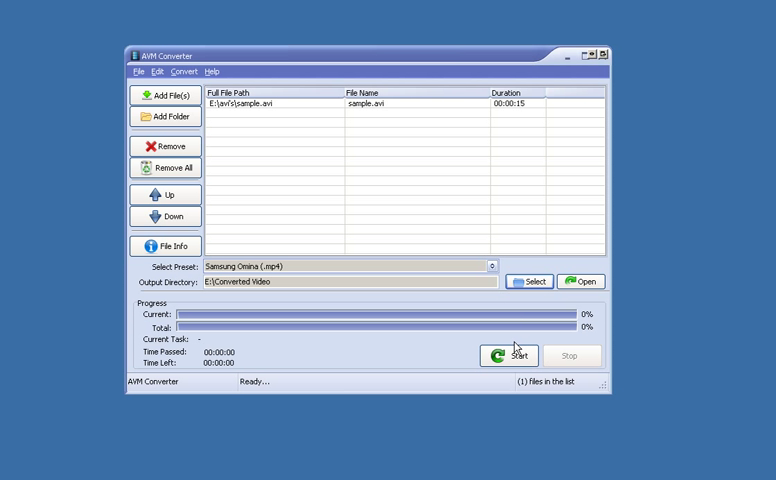
# Step: Encode sample.avi and open E:\Converted Video to view sample.mp4
pyautogui.click(510, 355)
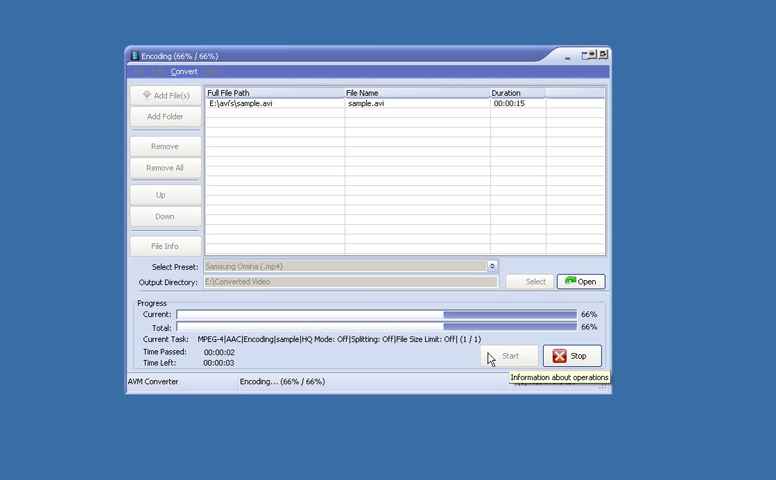
pyautogui.click(571, 355)
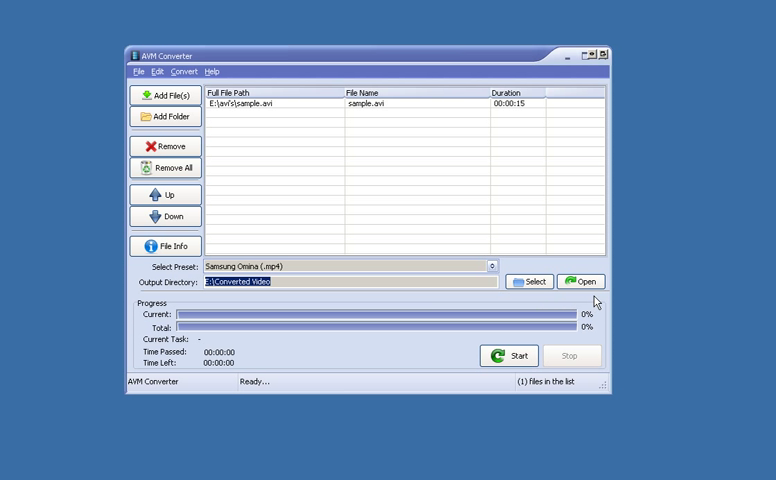
pyautogui.click(581, 281)
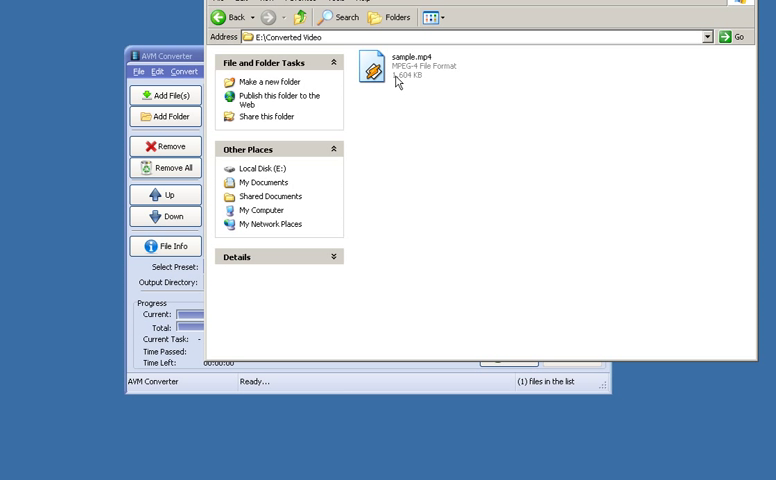